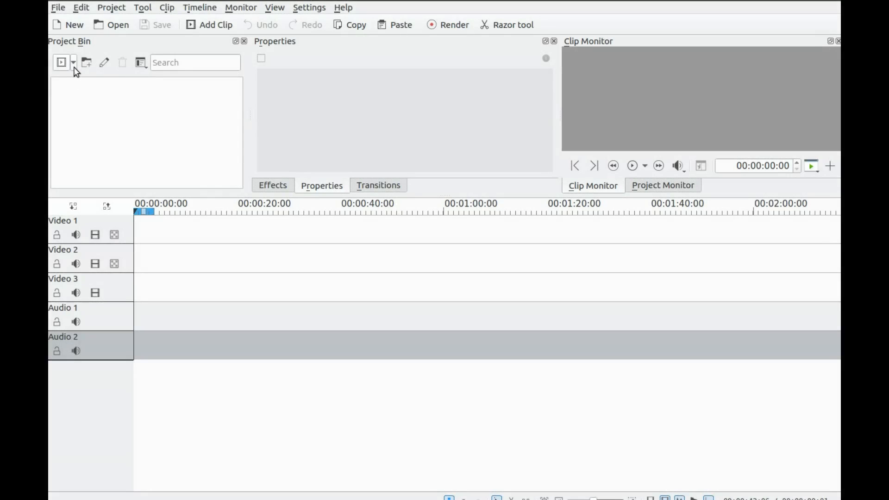
- Show the Add Clip dropdown options in the Project Bin
left_click(73, 62)
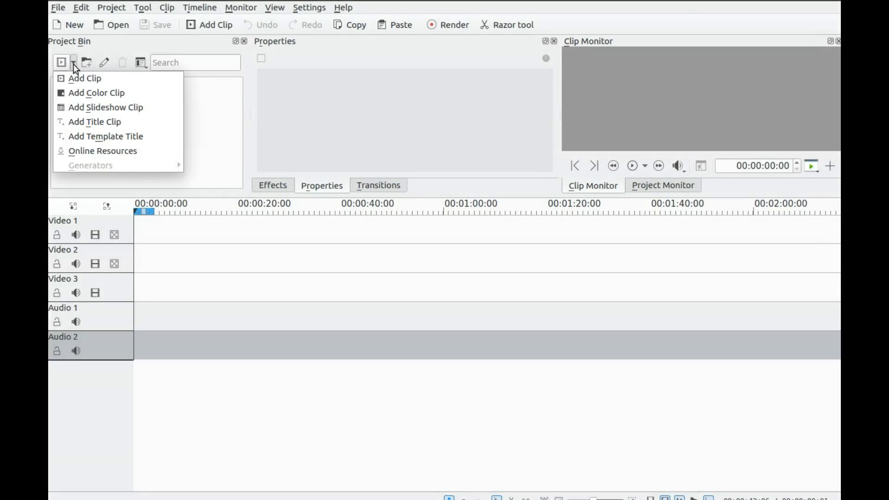
mouse_move(106, 107)
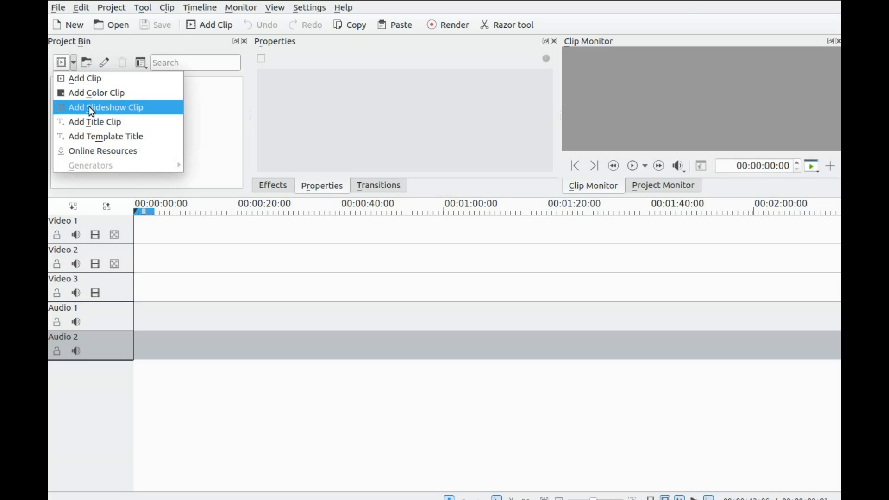
- Choose Add Slideshow Clip to set up a slideshow from three Documents-folder JPGs
left_click(106, 107)
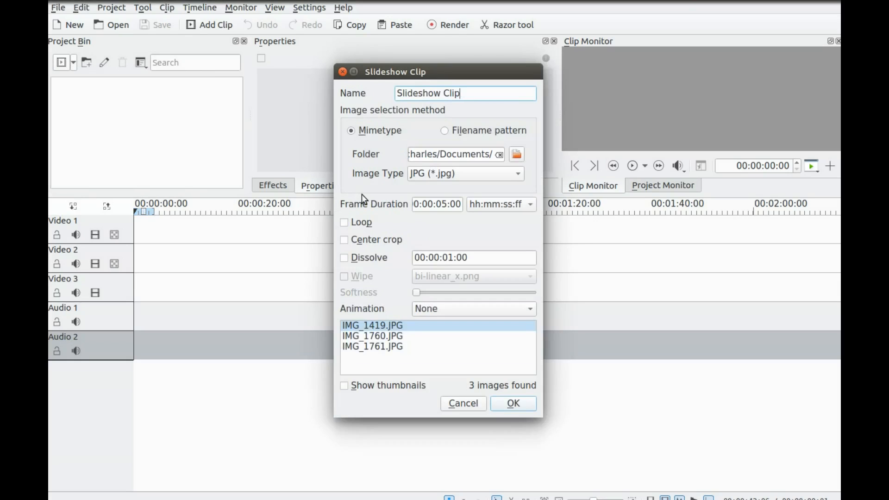
mouse_move(376, 215)
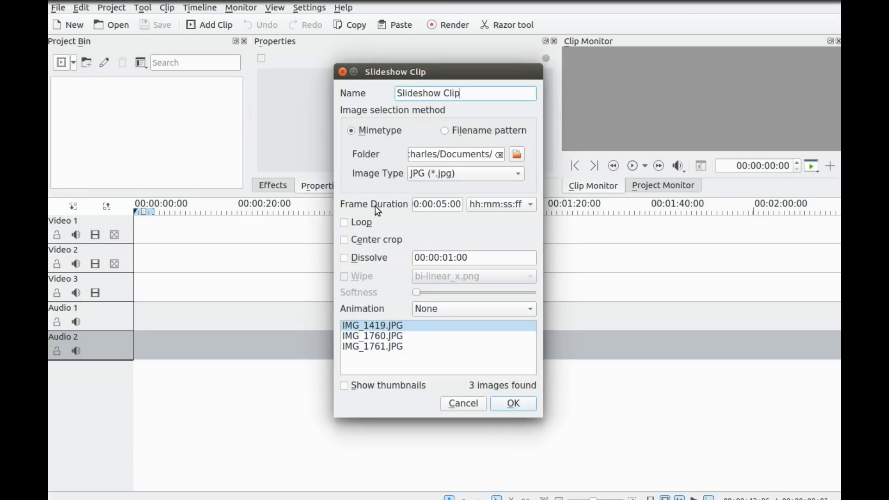
mouse_move(468, 228)
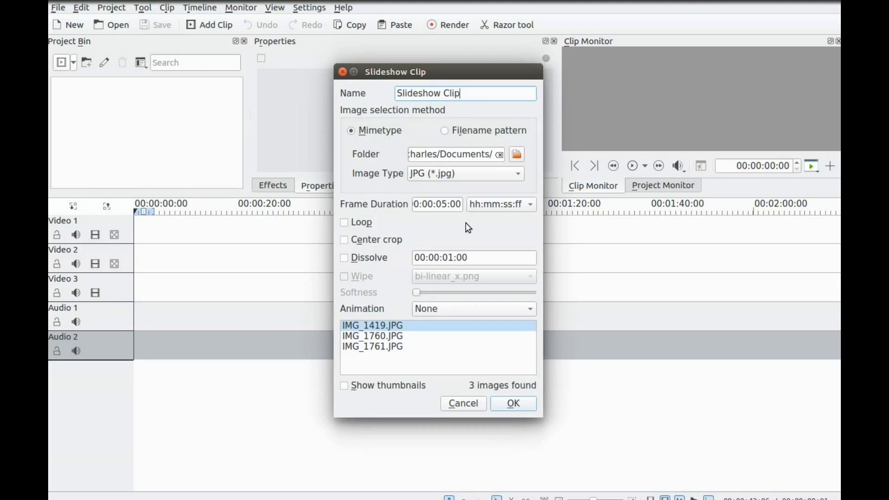
mouse_move(475, 227)
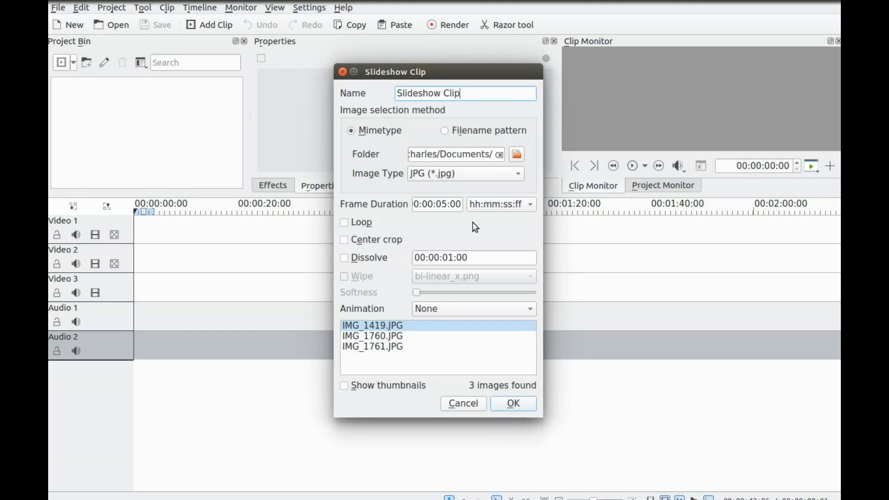
mouse_move(469, 228)
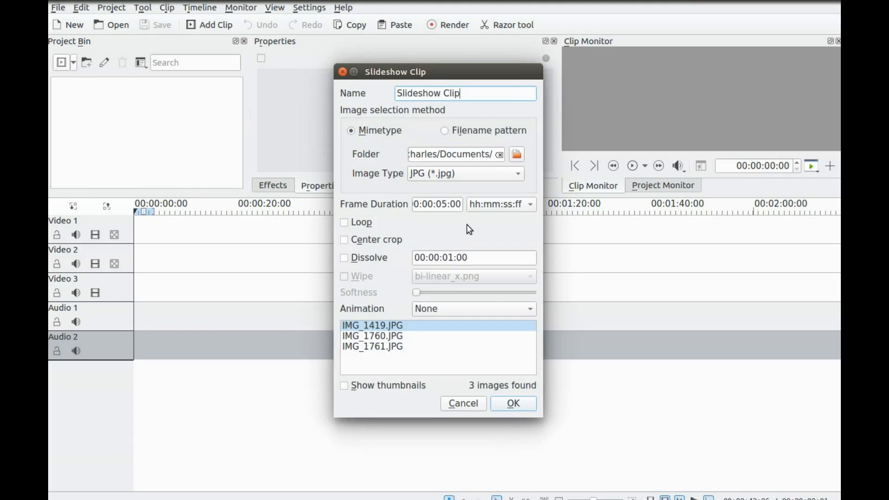
mouse_move(398, 259)
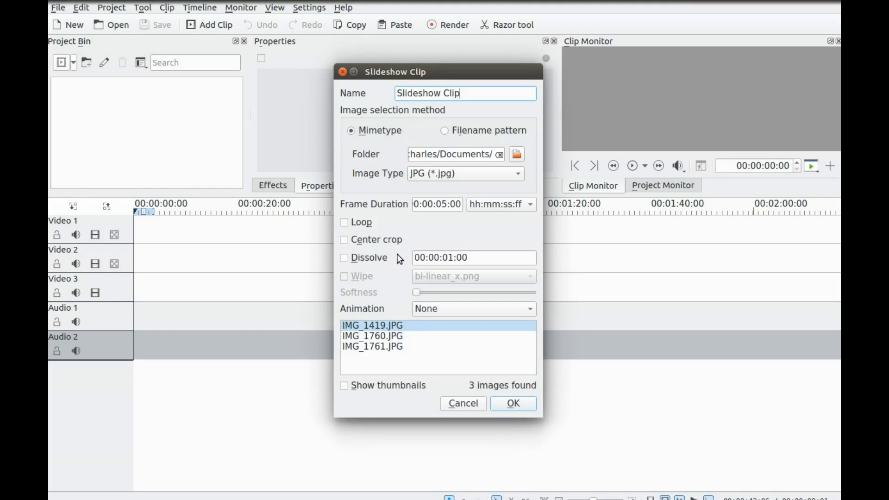
mouse_move(446, 213)
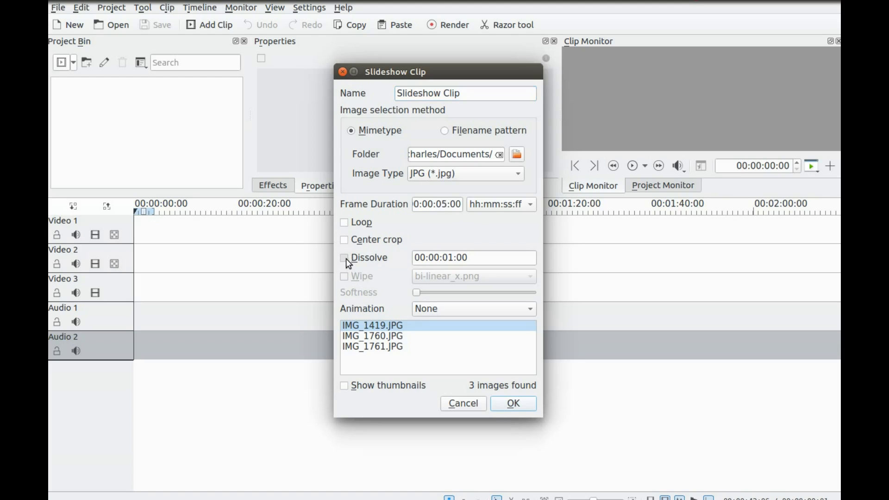
- Enable Dissolve and Wipe for the slideshow, keeping the bi-linear_x.png wipe pattern
left_click(343, 258)
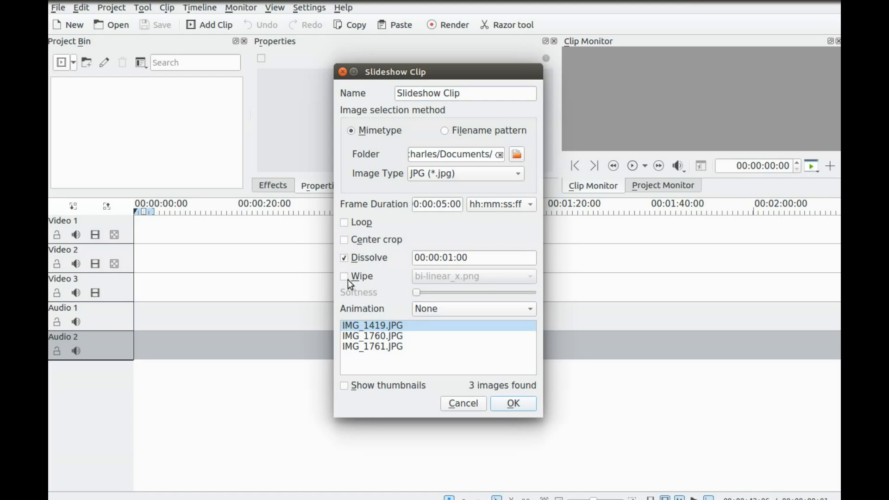
left_click(344, 277)
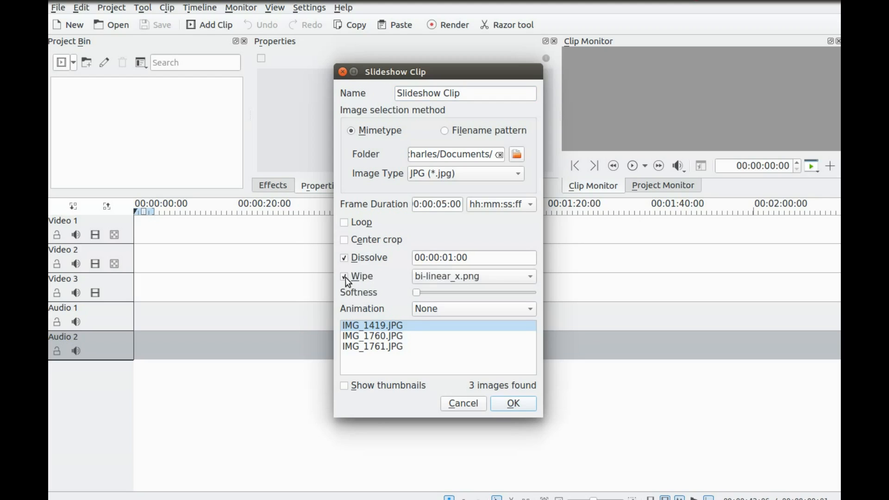
left_click(344, 276)
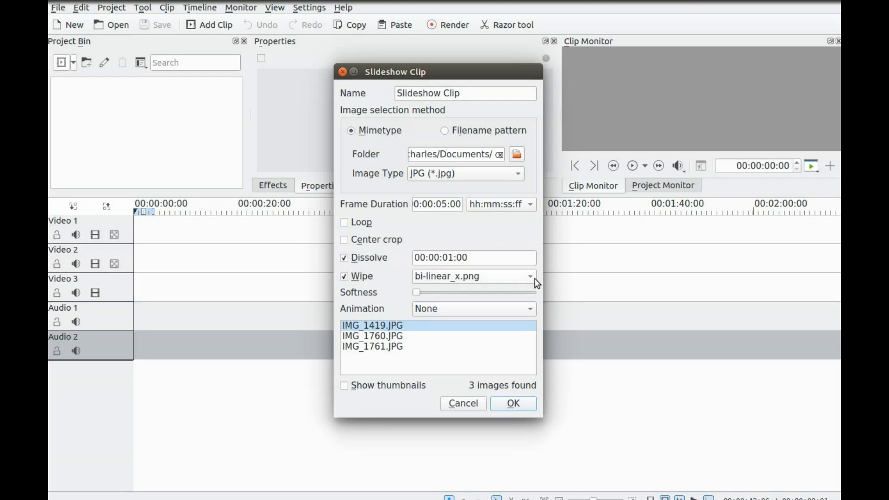
left_click(530, 276)
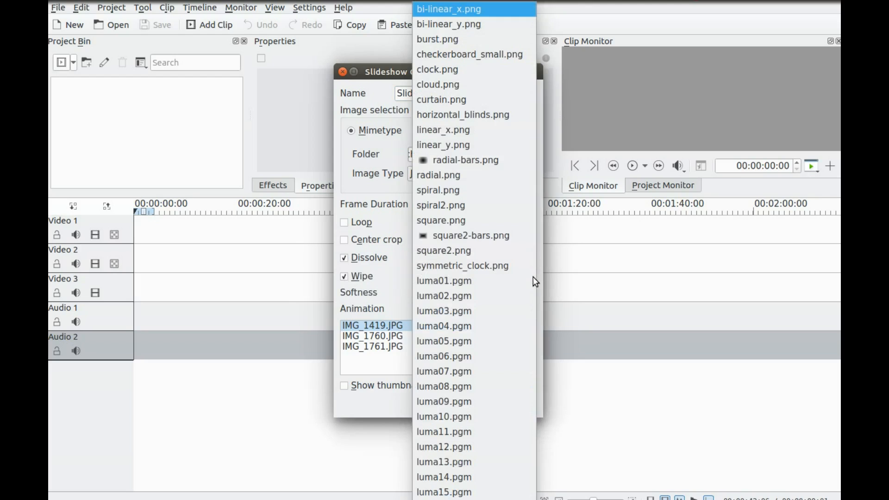
mouse_move(442, 311)
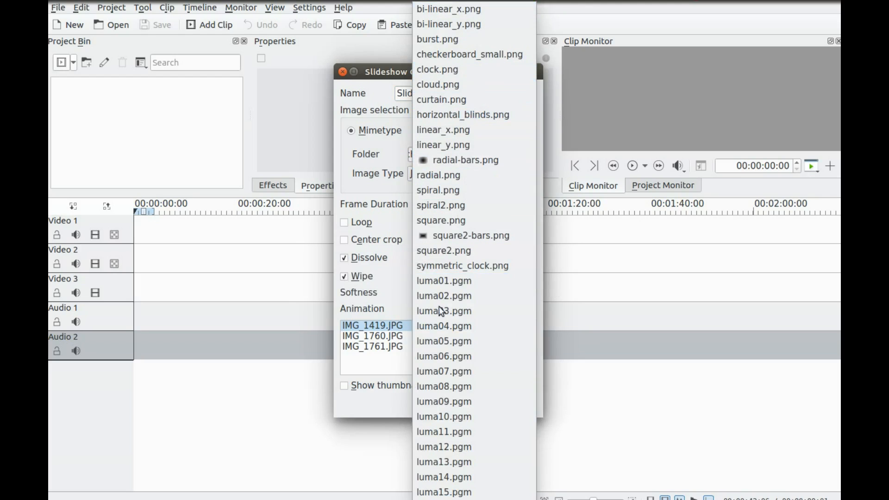
left_click(444, 356)
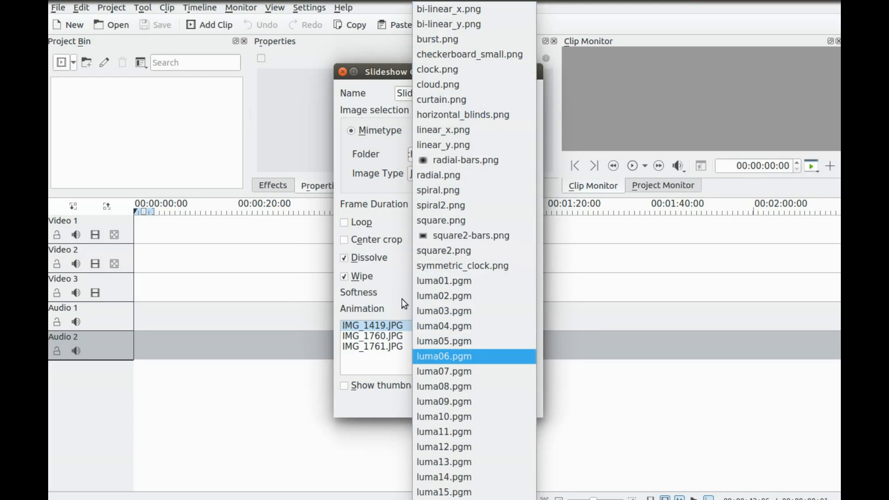
left_click(448, 8)
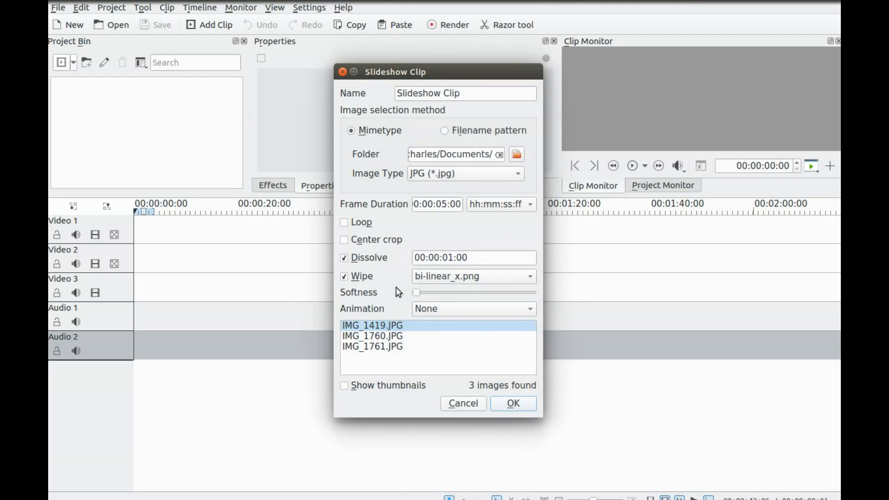
mouse_move(426, 326)
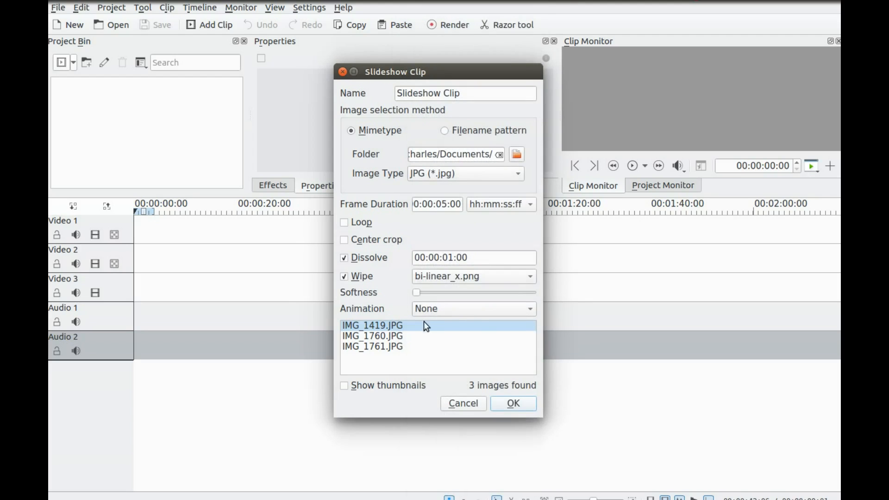
mouse_move(534, 311)
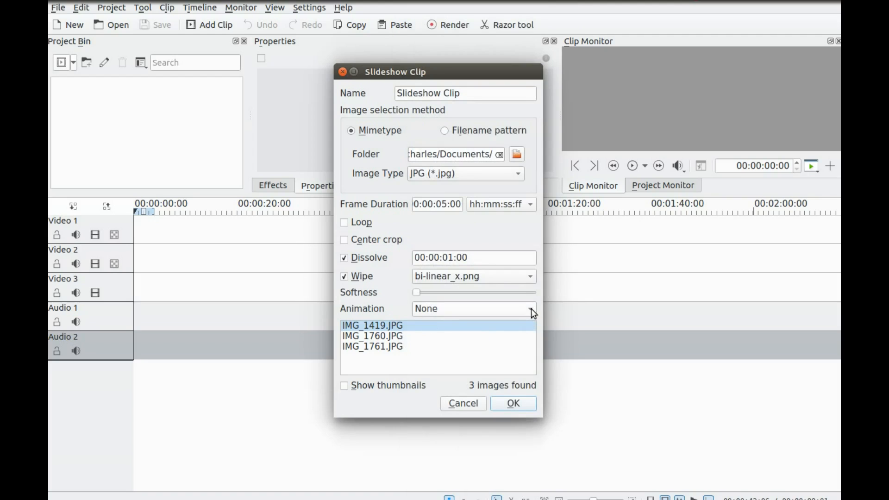
- Show the slideshow Animation choices, from Pan to Zoom, with None still selected
left_click(529, 308)
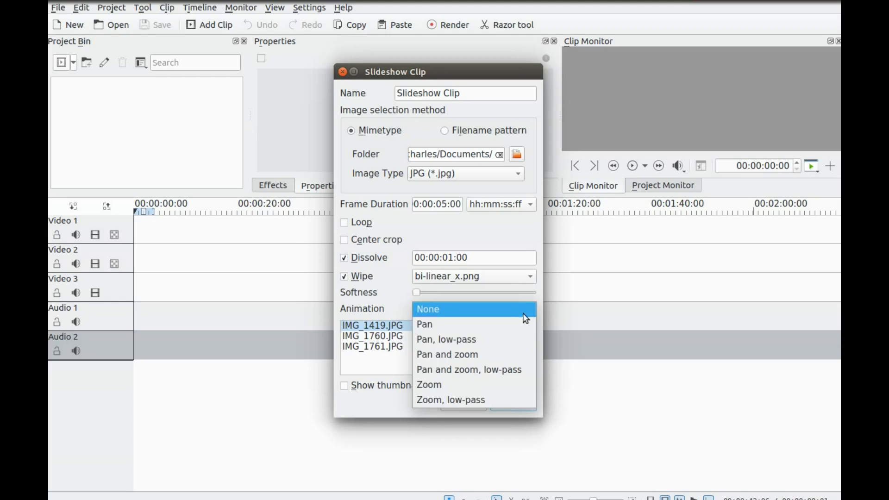
mouse_move(507, 339)
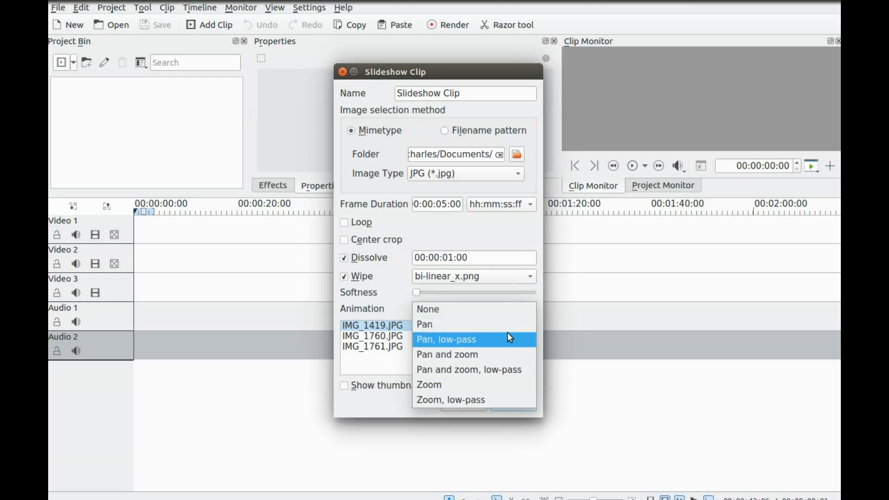
mouse_move(505, 354)
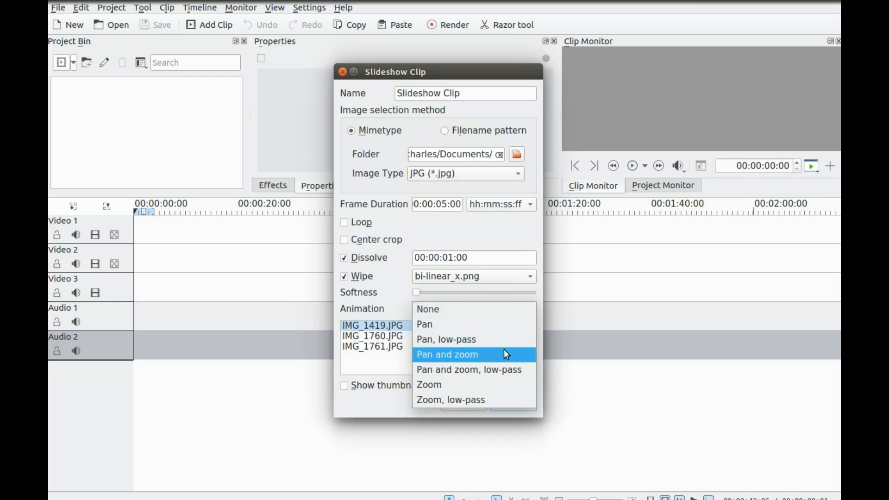
mouse_move(500, 364)
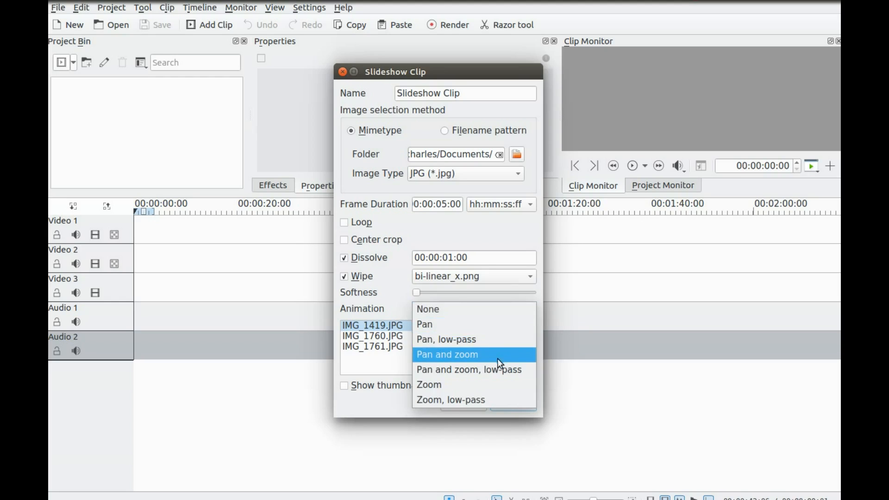
mouse_move(476, 384)
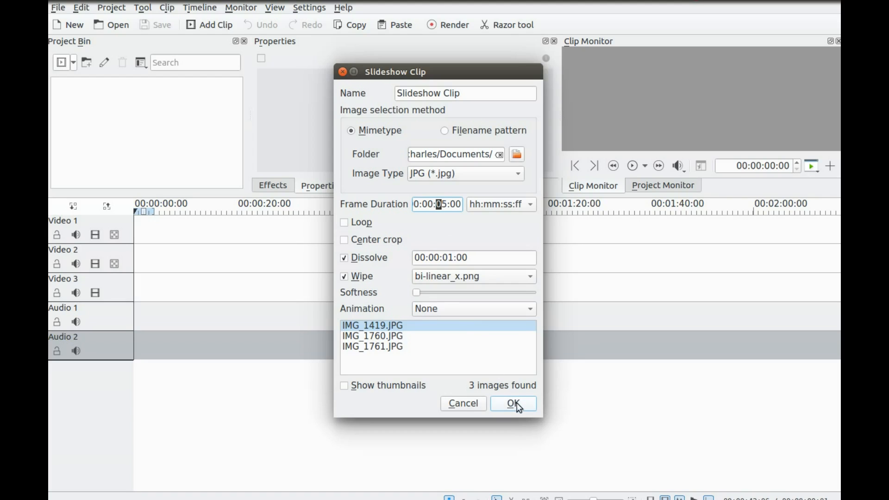
left_click(512, 403)
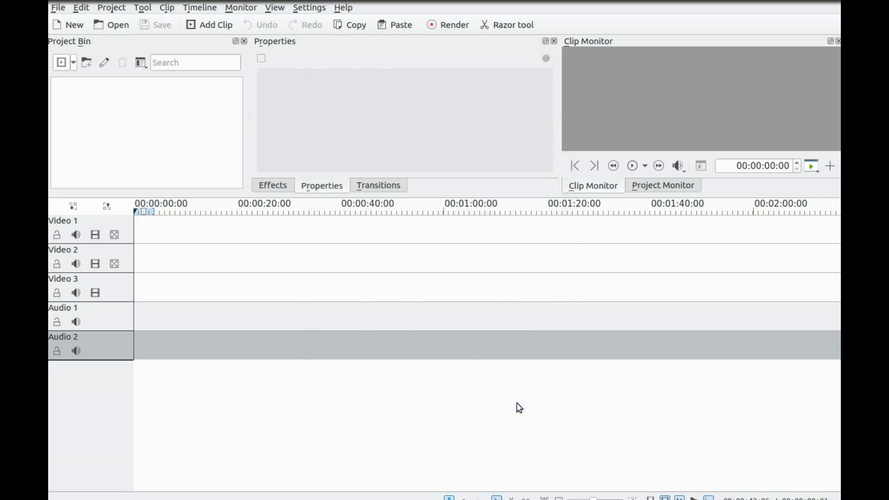
left_click(209, 24)
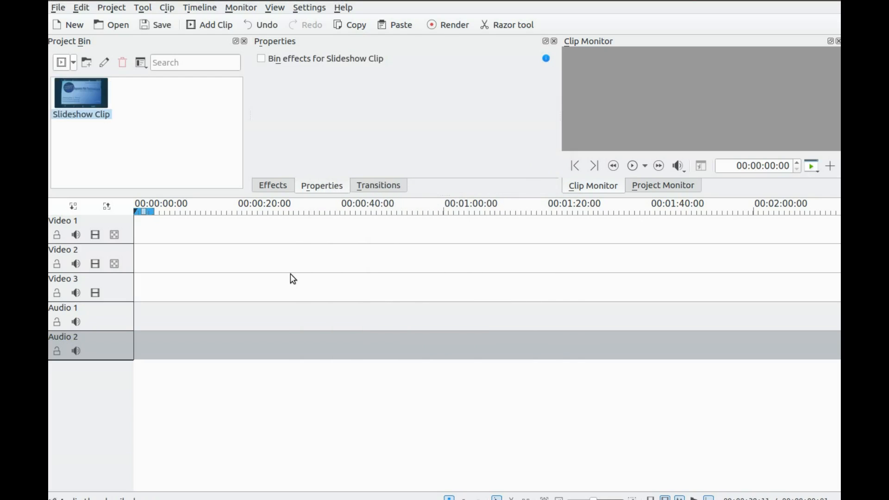
mouse_move(97, 131)
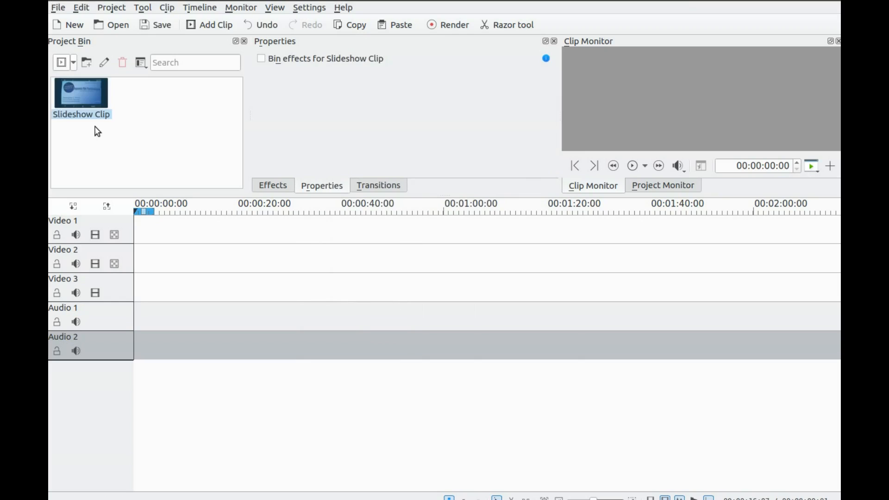
mouse_move(93, 113)
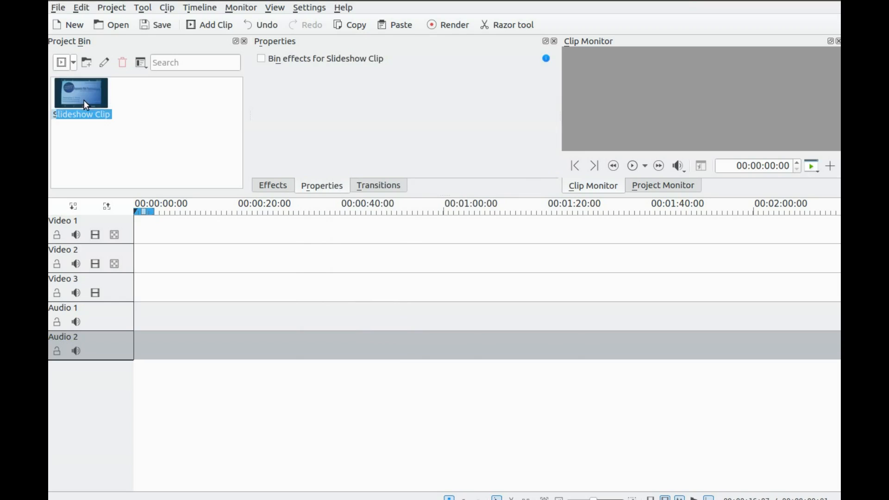
- Drop Slideshow Clip onto Video 2 at 00:00:00:00 and play it to the end
left_click_drag(81, 91, 169, 258)
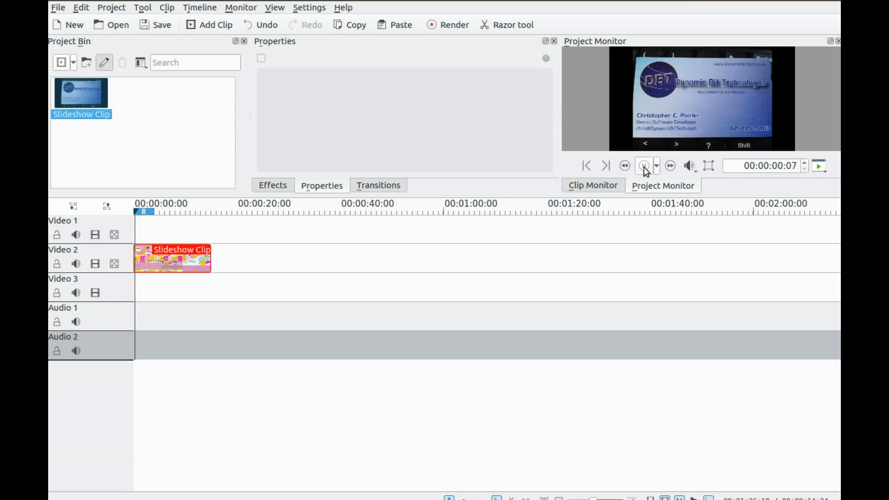
left_click(644, 165)
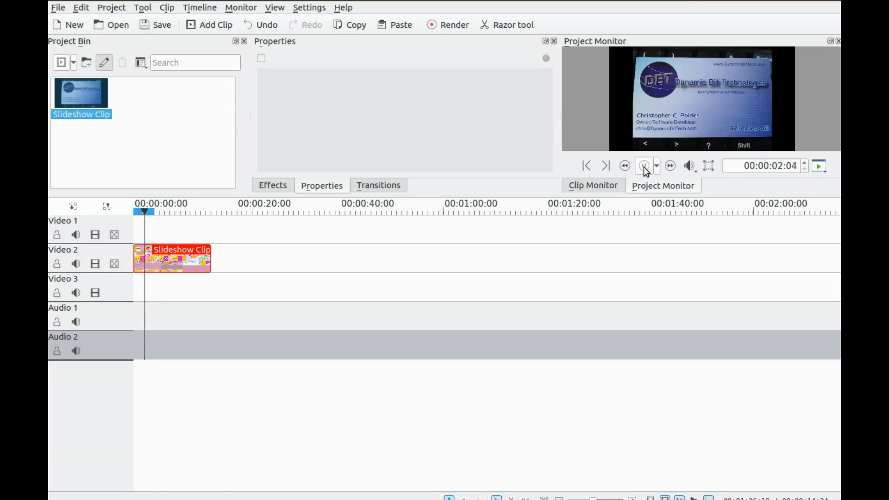
left_click(644, 165)
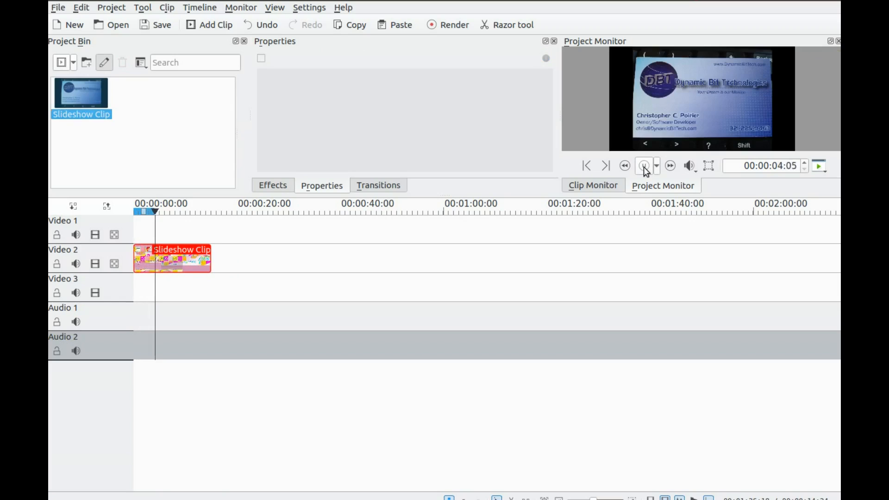
left_click(644, 166)
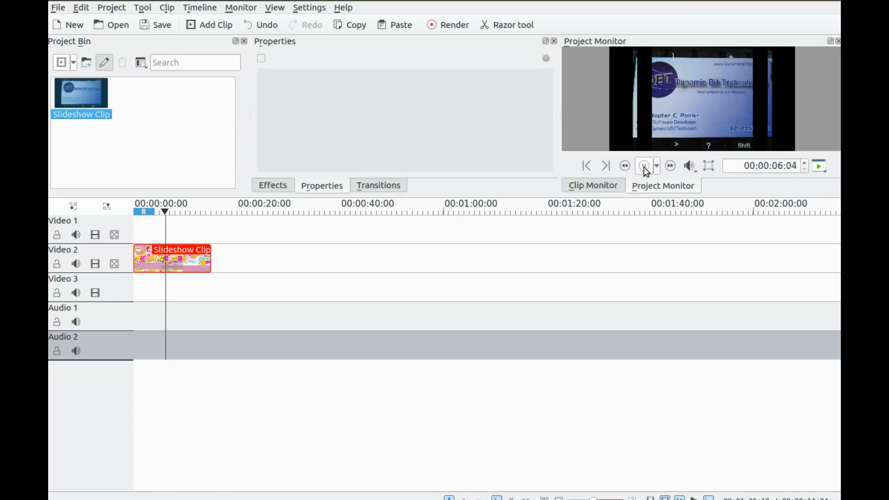
left_click(644, 165)
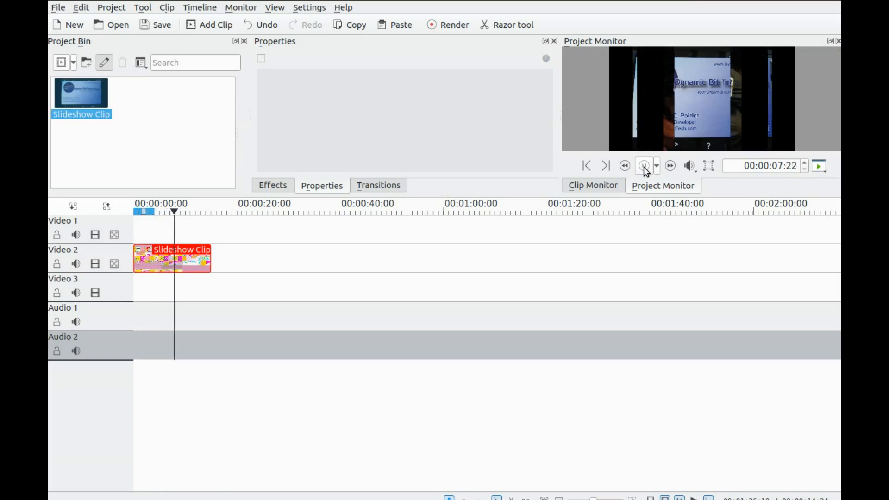
left_click(645, 166)
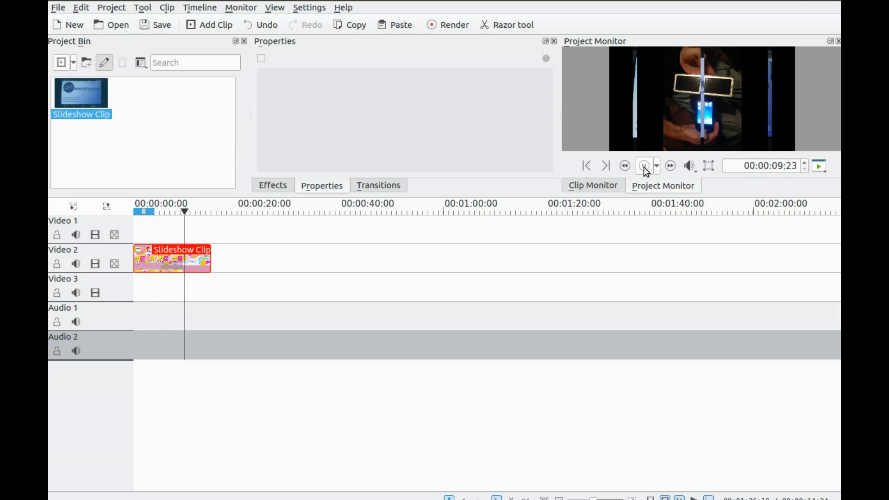
left_click(644, 166)
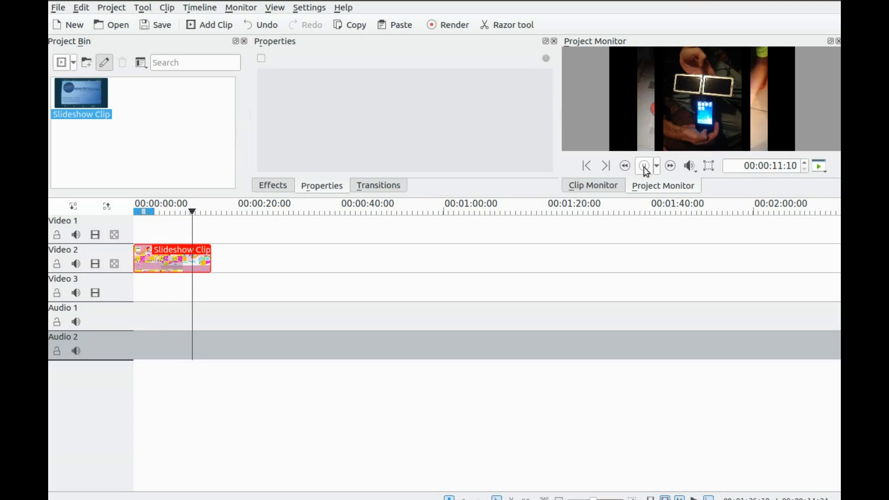
left_click(670, 165)
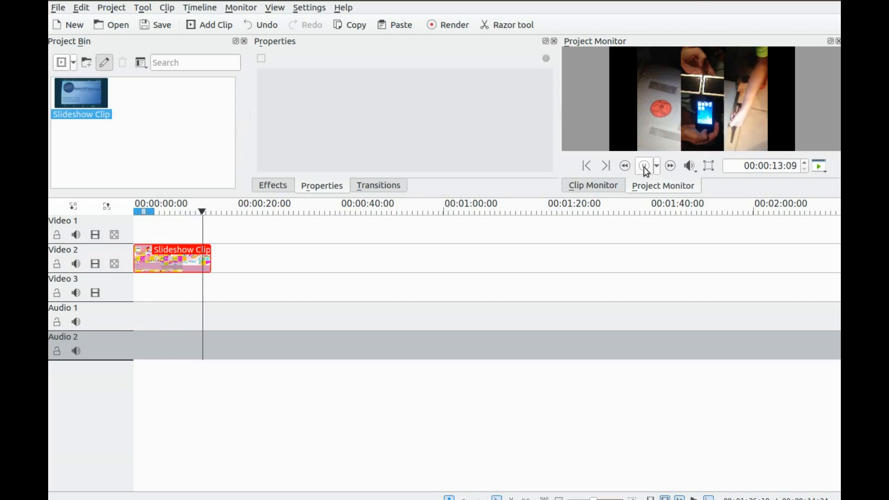
left_click(644, 165)
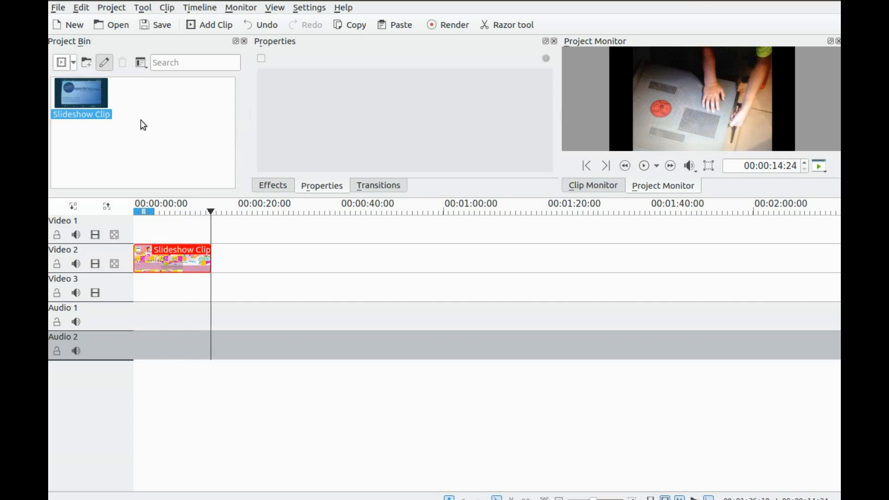
mouse_move(86, 99)
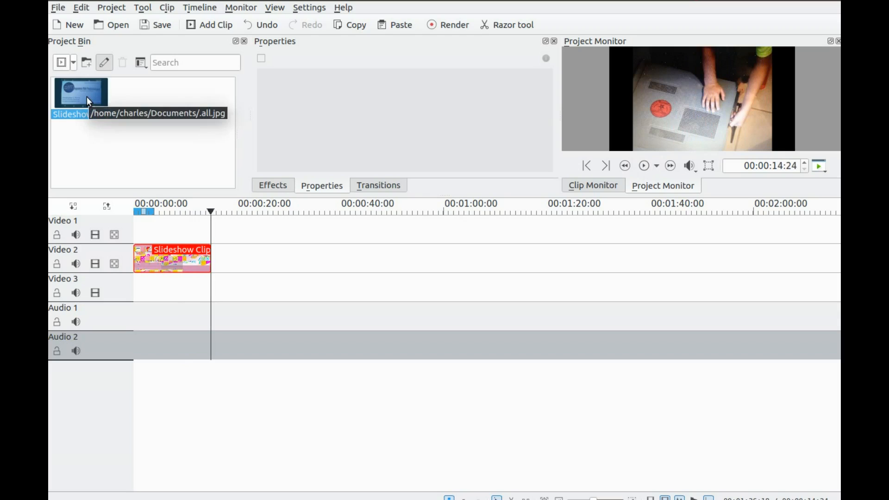
- Open the Slideshow Clip's bin context menu showing its Video 2 timeline use
right_click(88, 101)
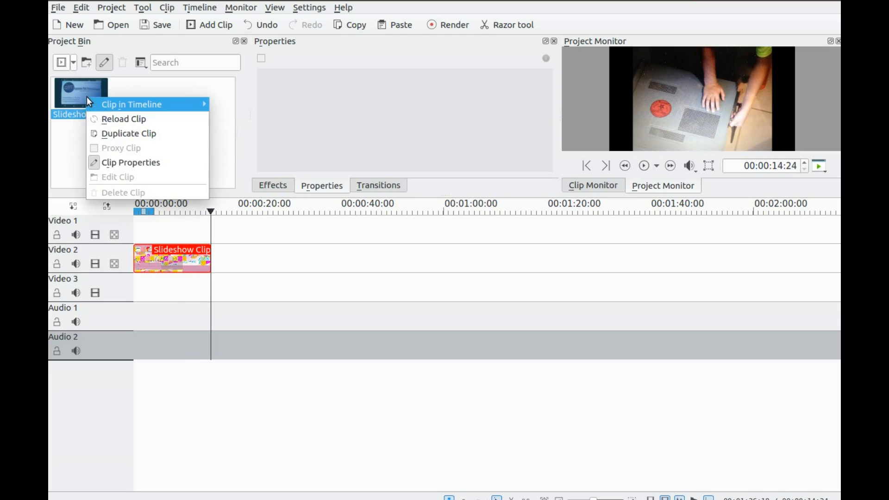
mouse_move(130, 163)
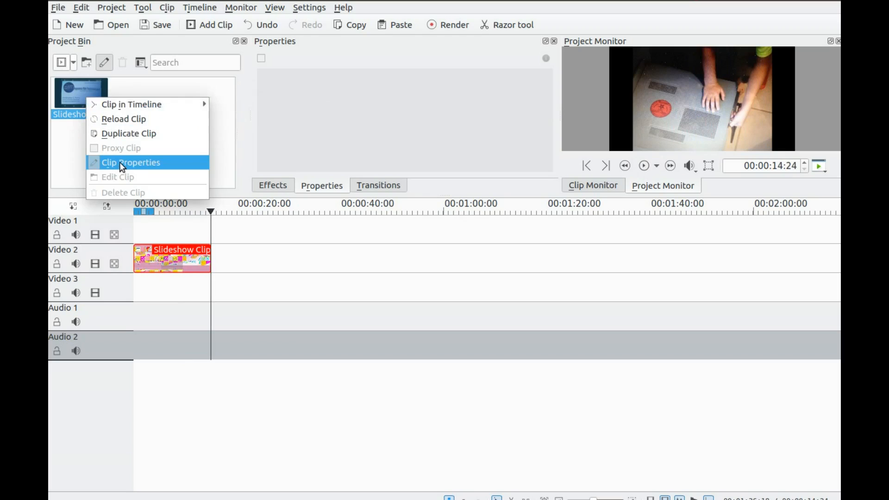
left_click(130, 163)
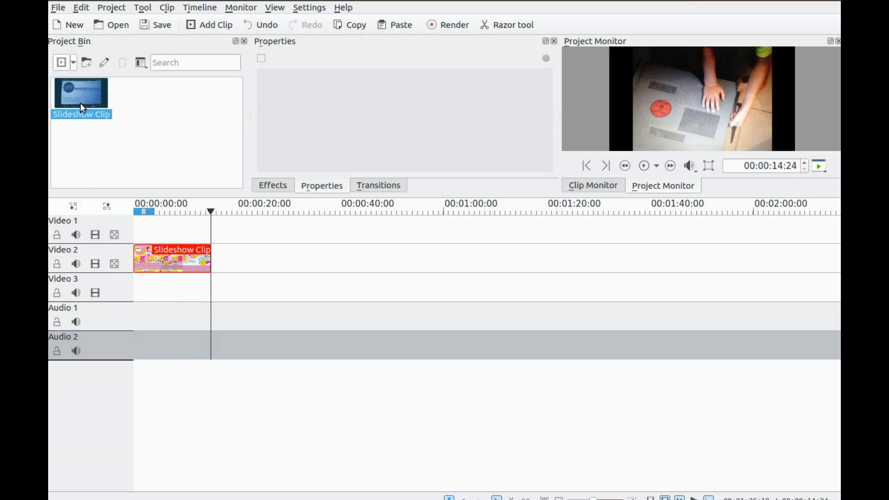
right_click(81, 92)
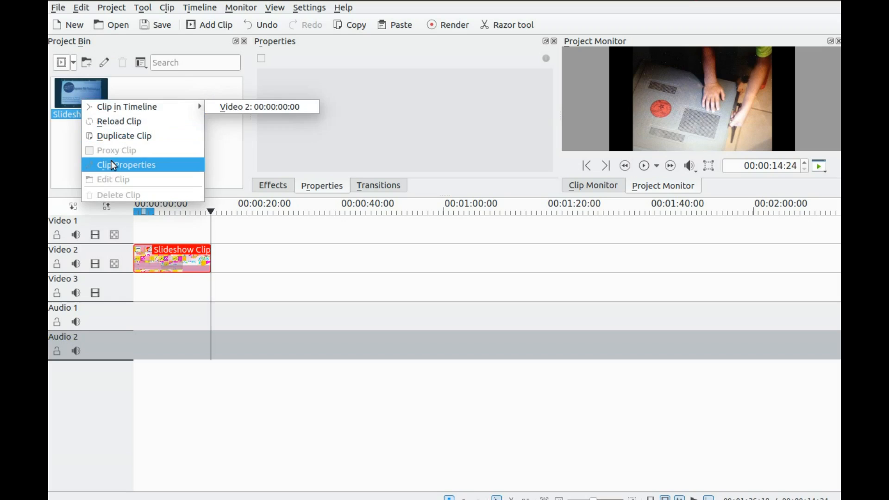
mouse_move(113, 169)
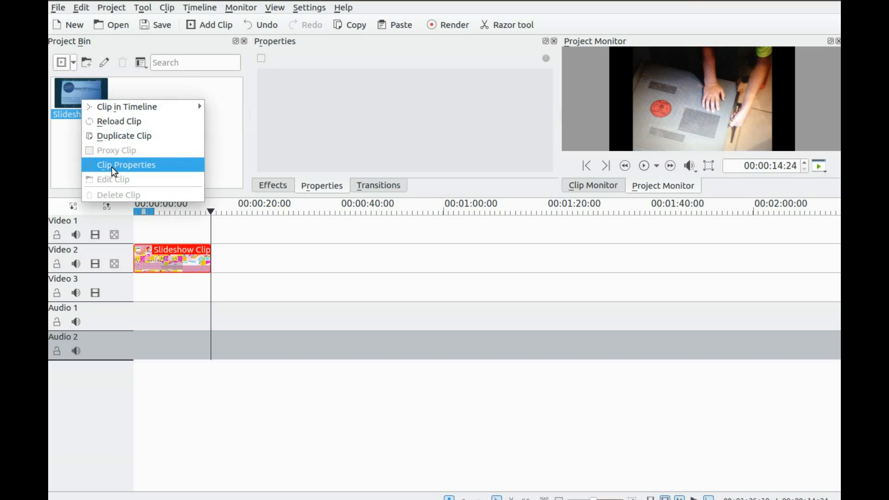
- Reopen Clip Properties and switch the wipe pattern from bi-linear_x.png to burst.png
left_click(126, 165)
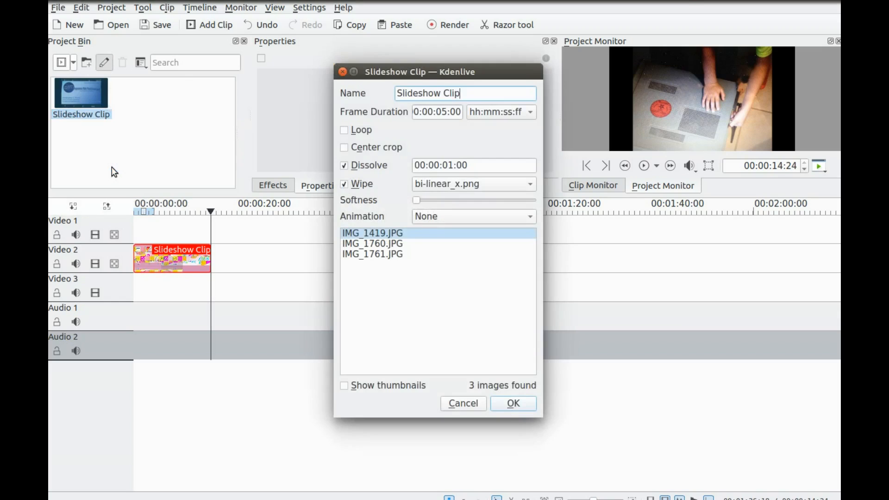
mouse_move(450, 260)
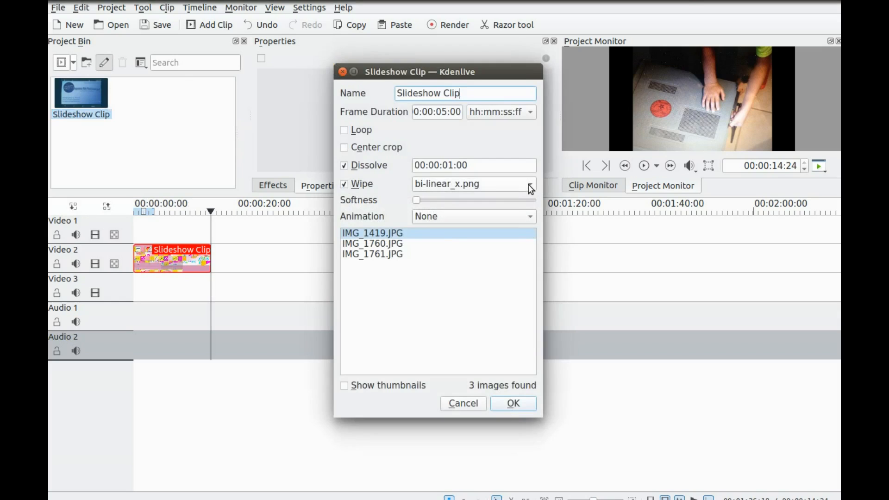
left_click(529, 184)
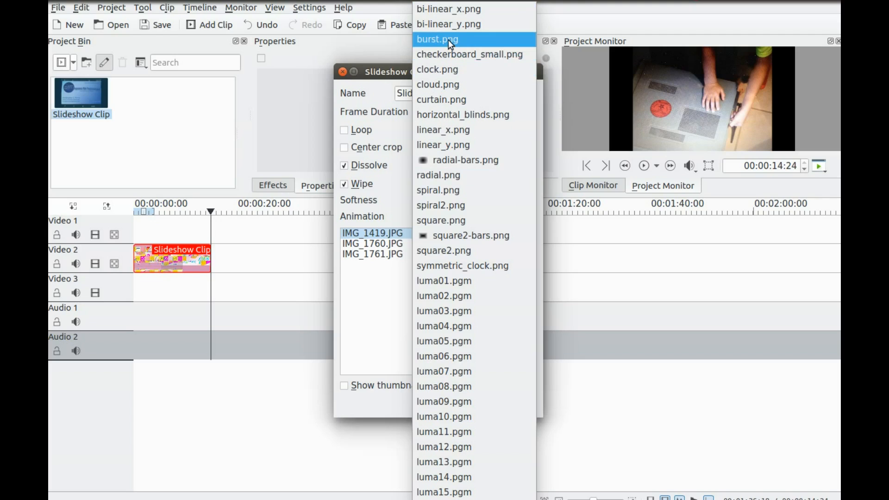
left_click(436, 39)
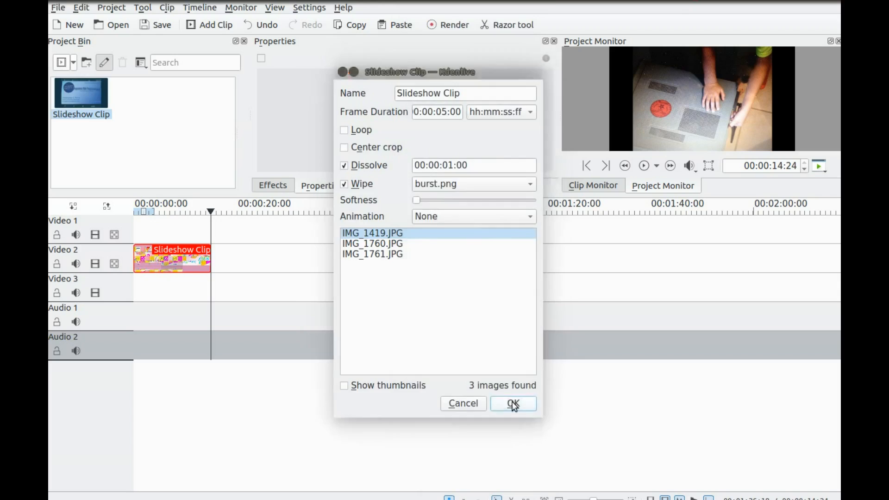
- Confirm the burst.png wipe with OK and play the Slideshow Clip in the Project Monitor
left_click(513, 404)
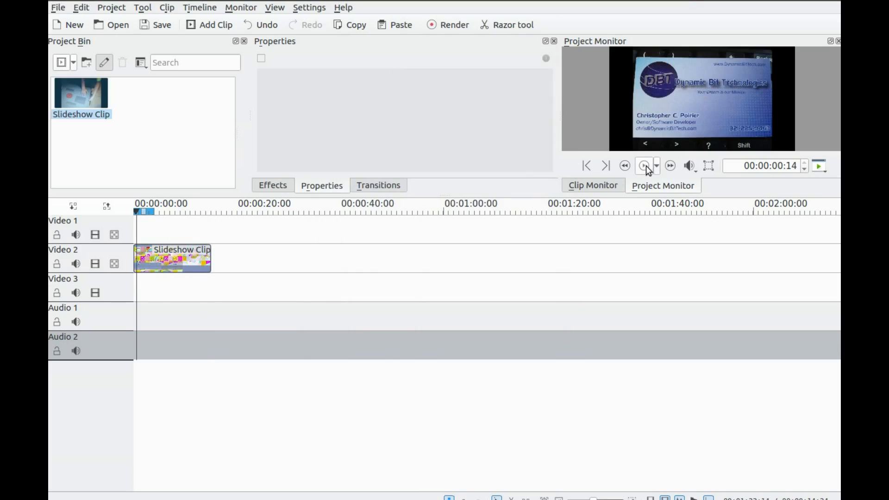
left_click(644, 165)
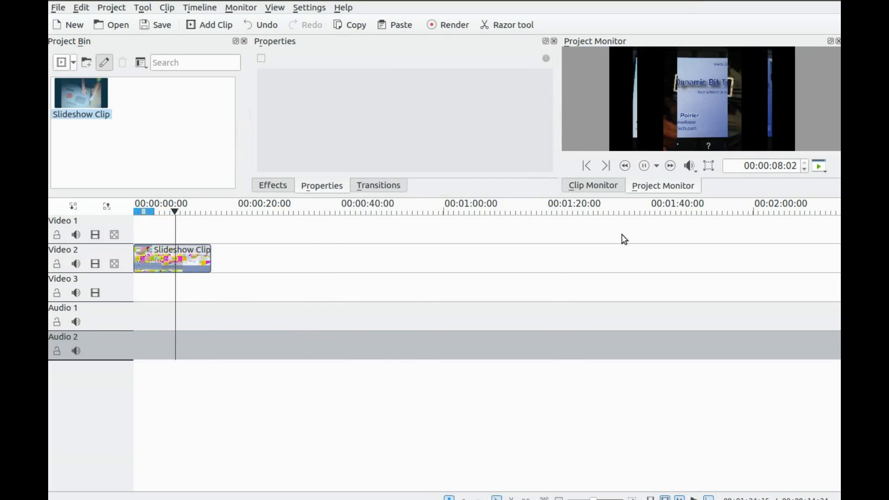
left_click(643, 165)
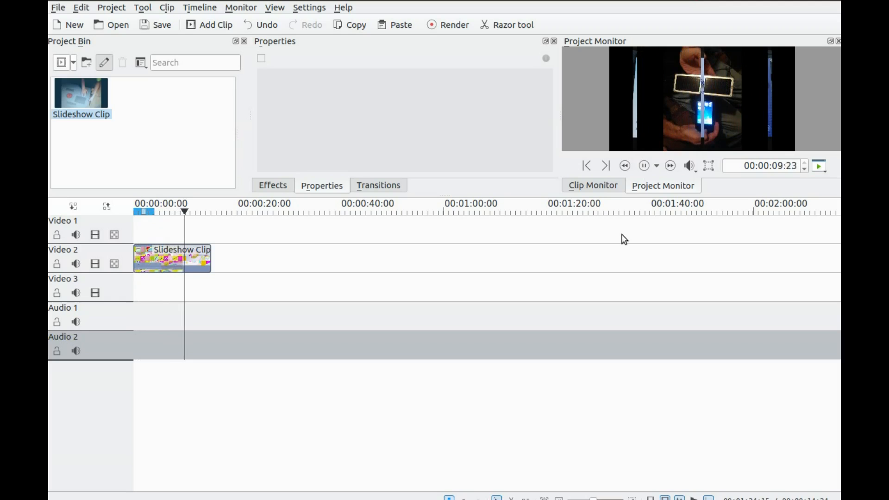